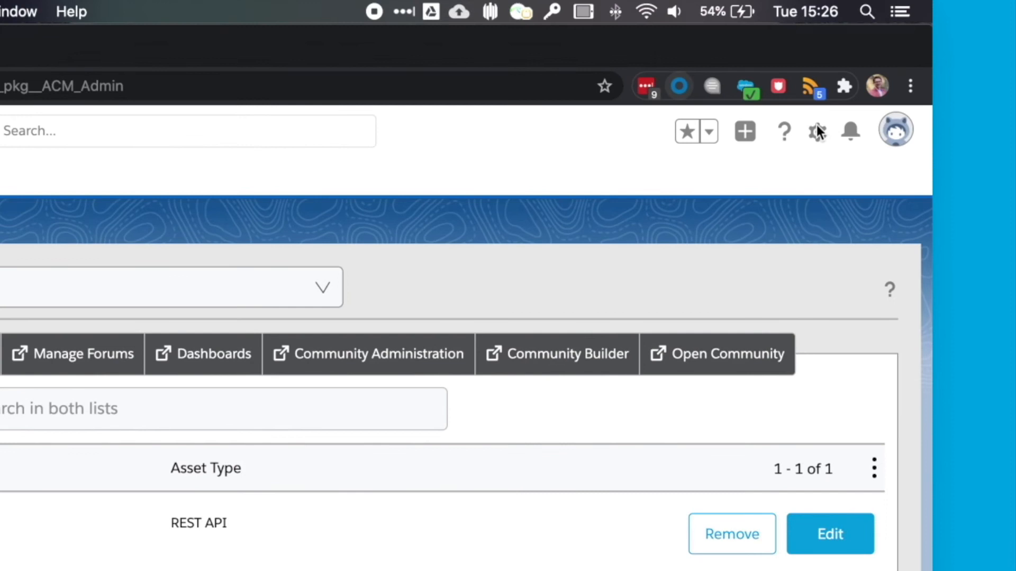
# Switch from the community admin page to Setup and open the Sandboxes settings page
pyautogui.click(817, 132)
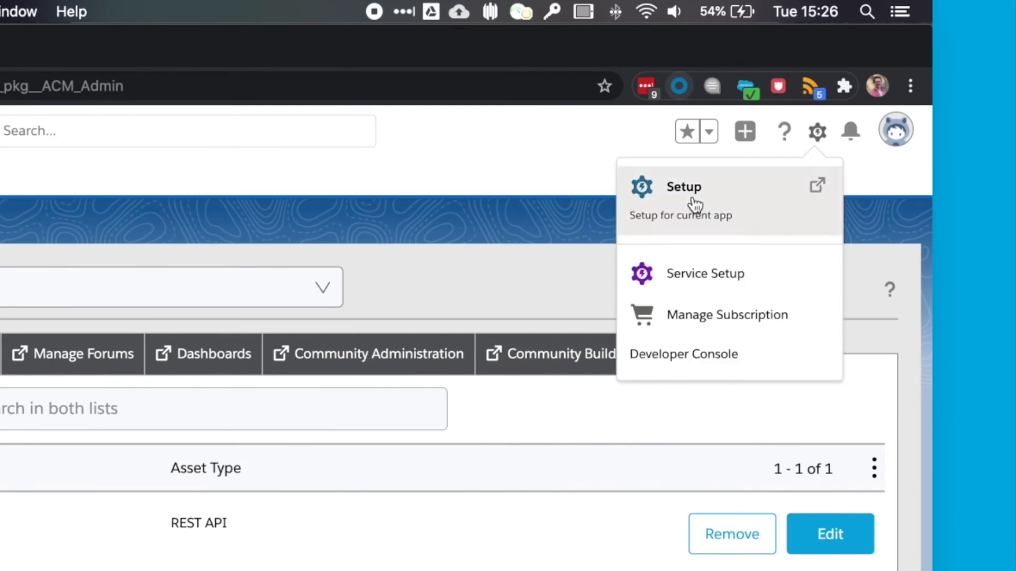
pyautogui.click(684, 188)
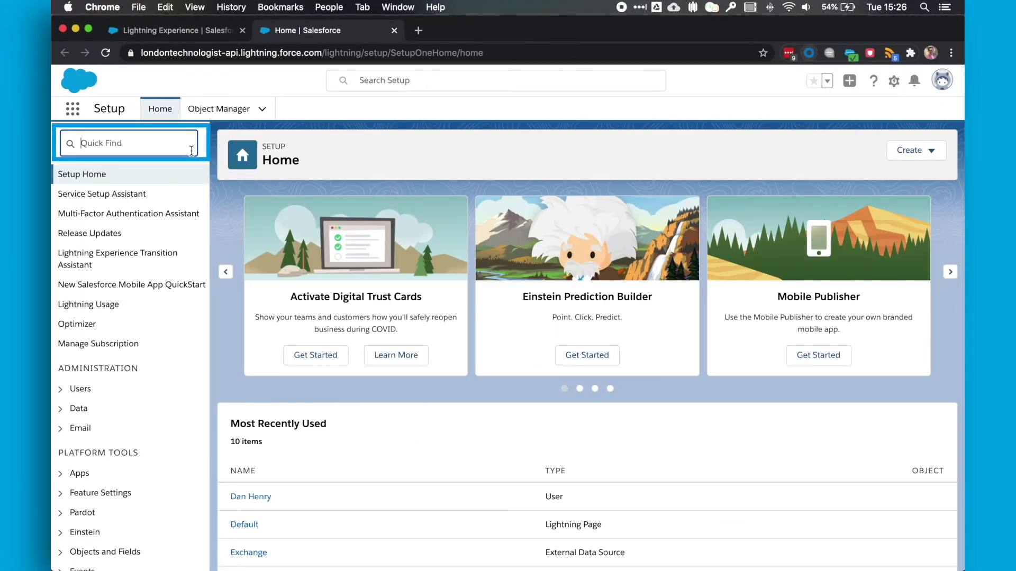
pyautogui.write('sandboxes')
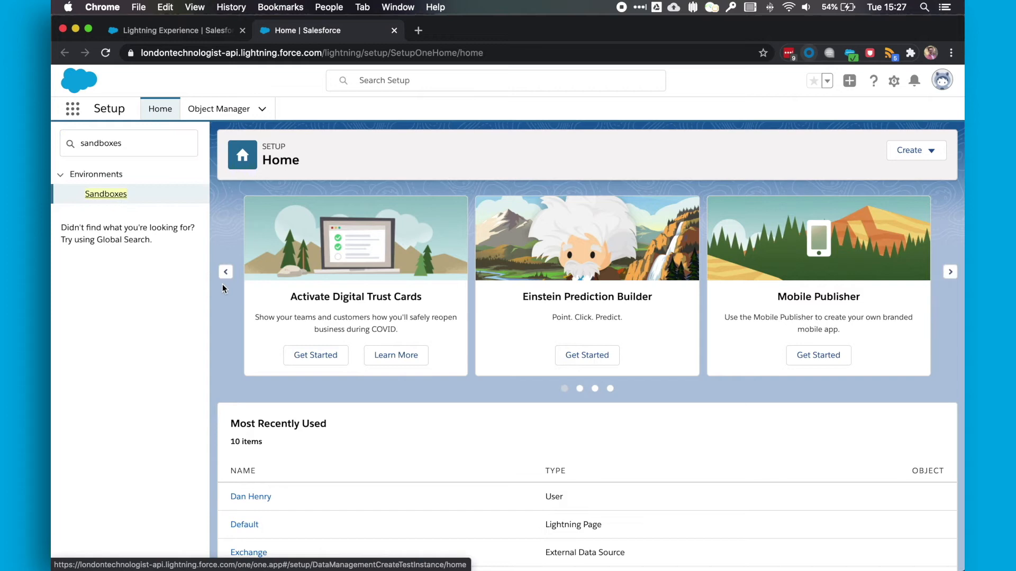
pyautogui.click(104, 194)
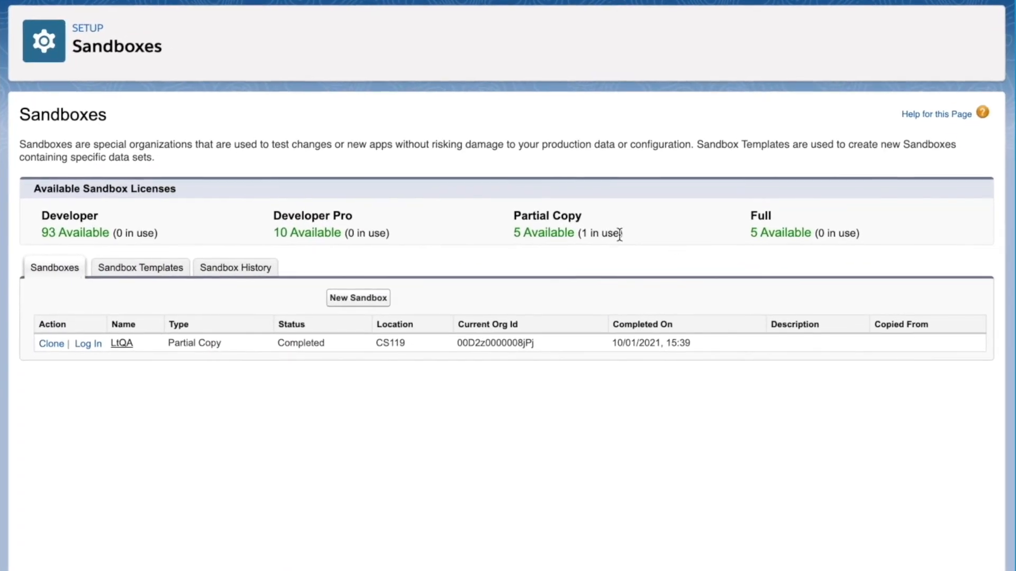
pyautogui.moveTo(784, 233)
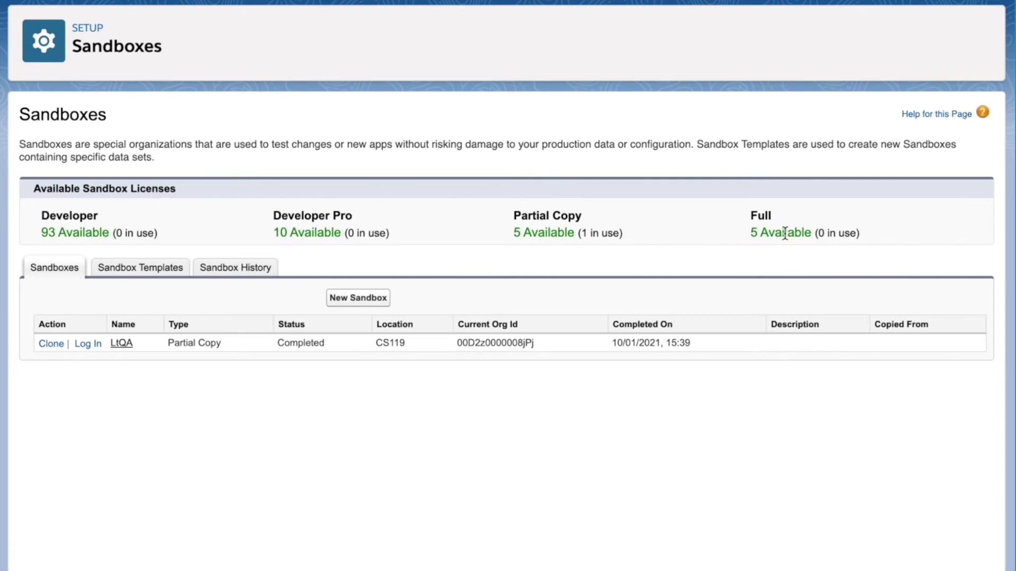
pyautogui.moveTo(713, 236)
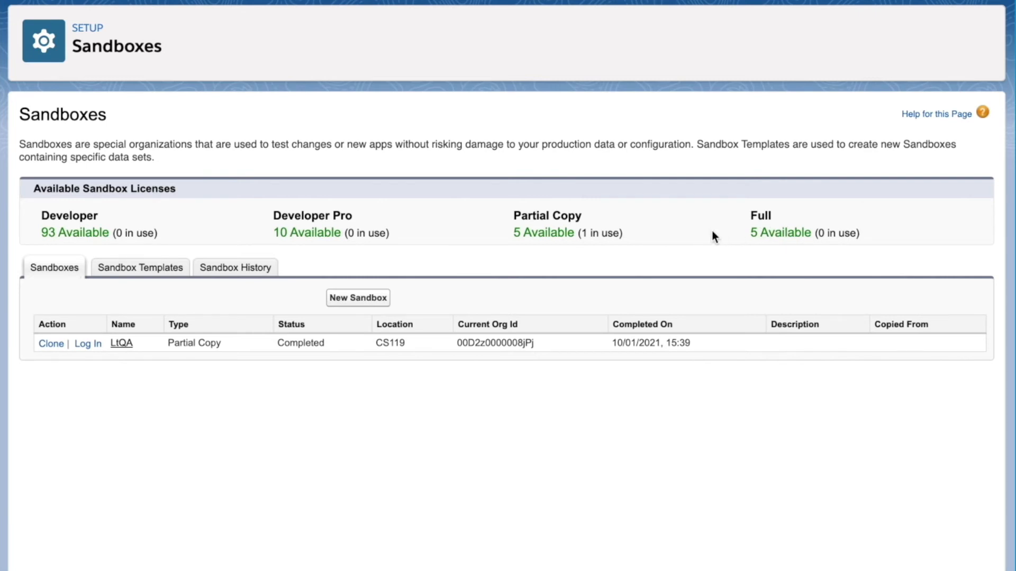
pyautogui.moveTo(153, 213)
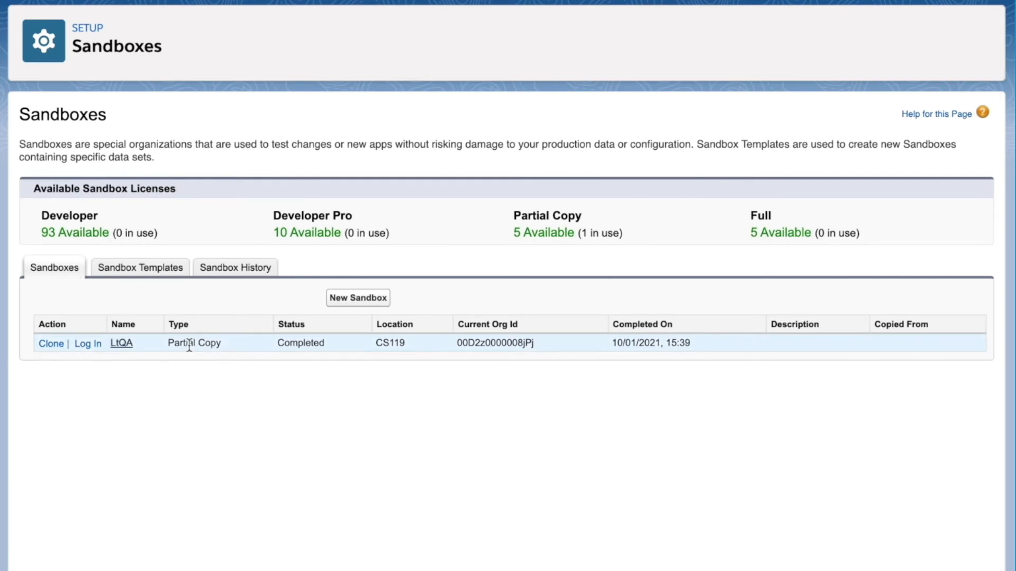
pyautogui.moveTo(130, 344)
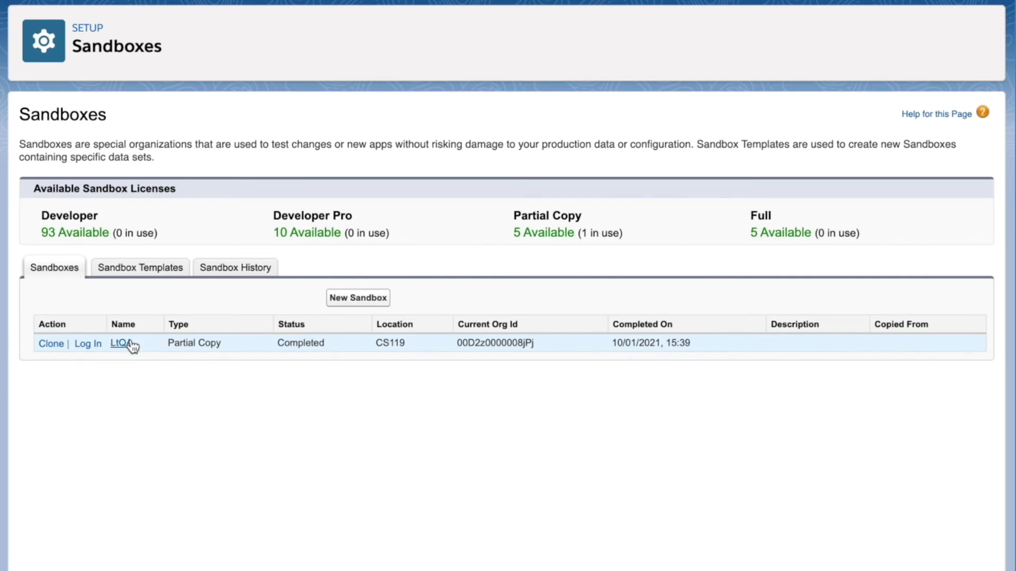
pyautogui.moveTo(45, 3)
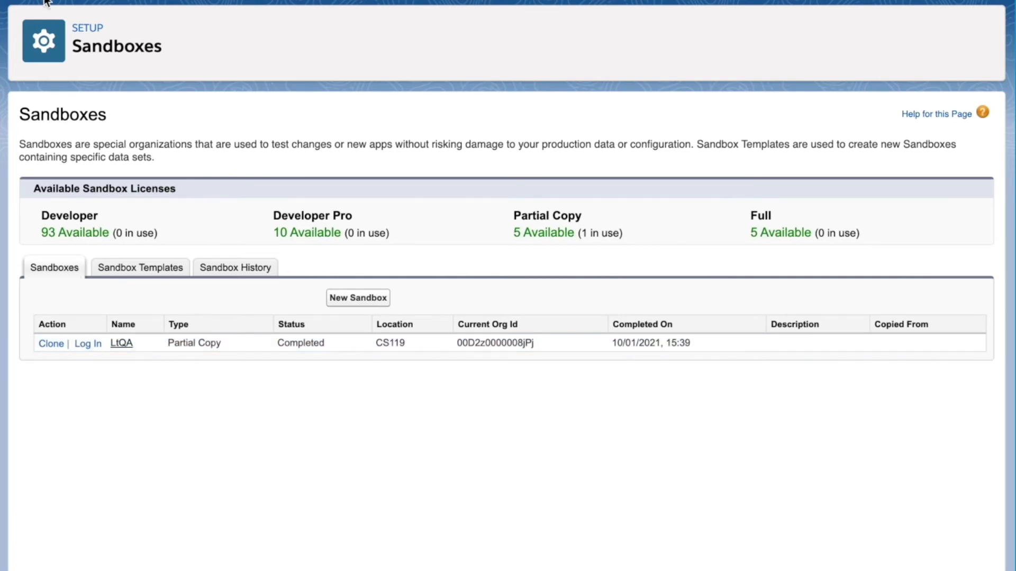
pyautogui.moveTo(142, 382)
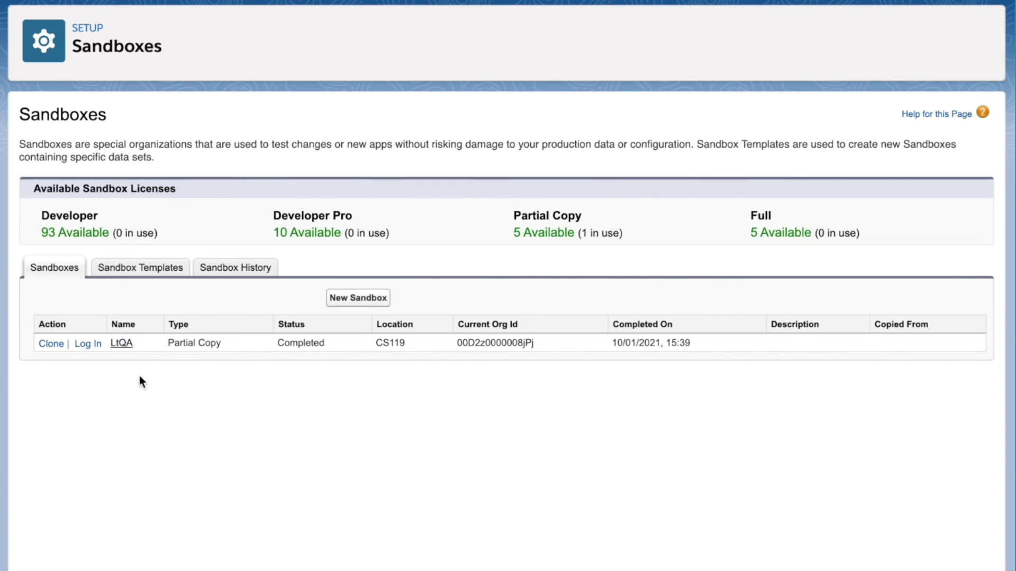
pyautogui.moveTo(299, 323)
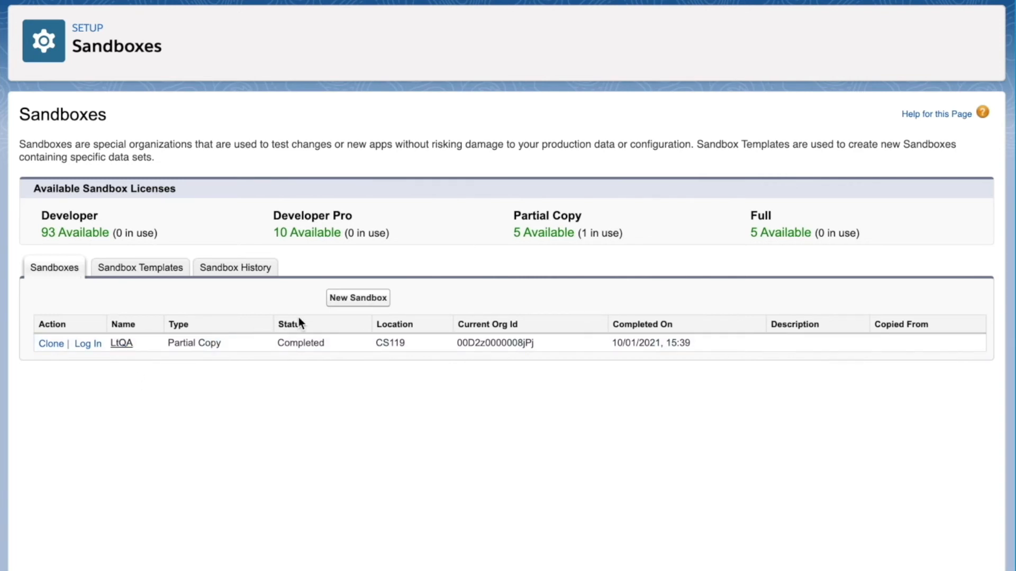
pyautogui.moveTo(354, 306)
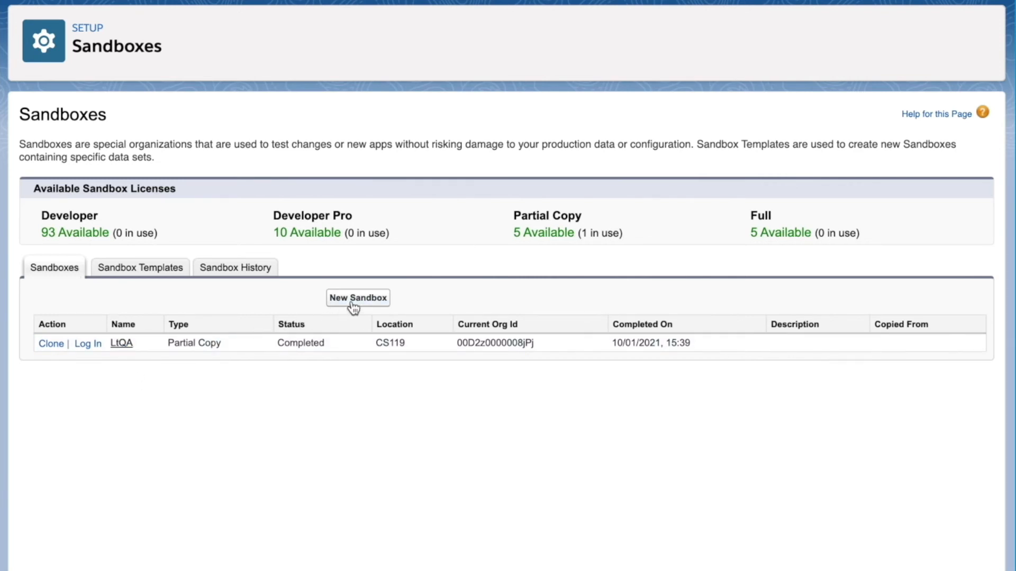
# Create a new Developer sandbox named 'sbDemo' with no Apex class
pyautogui.click(357, 298)
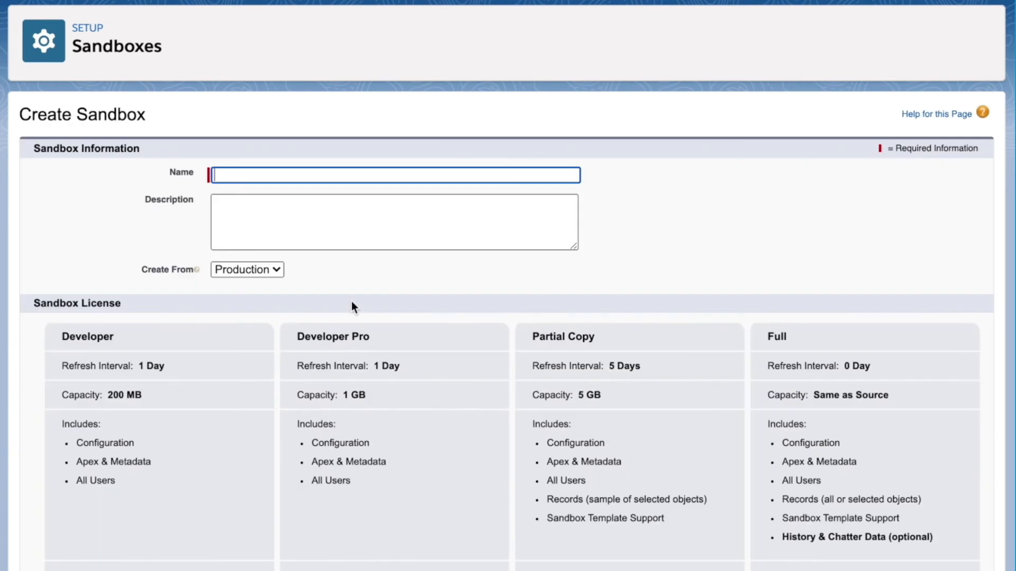
pyautogui.click(392, 175)
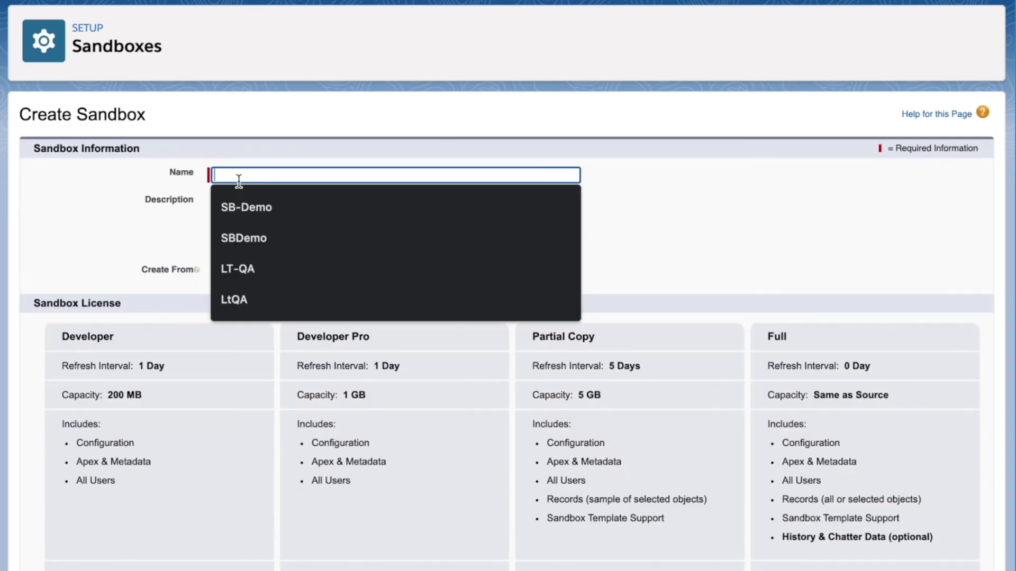
pyautogui.write('S')
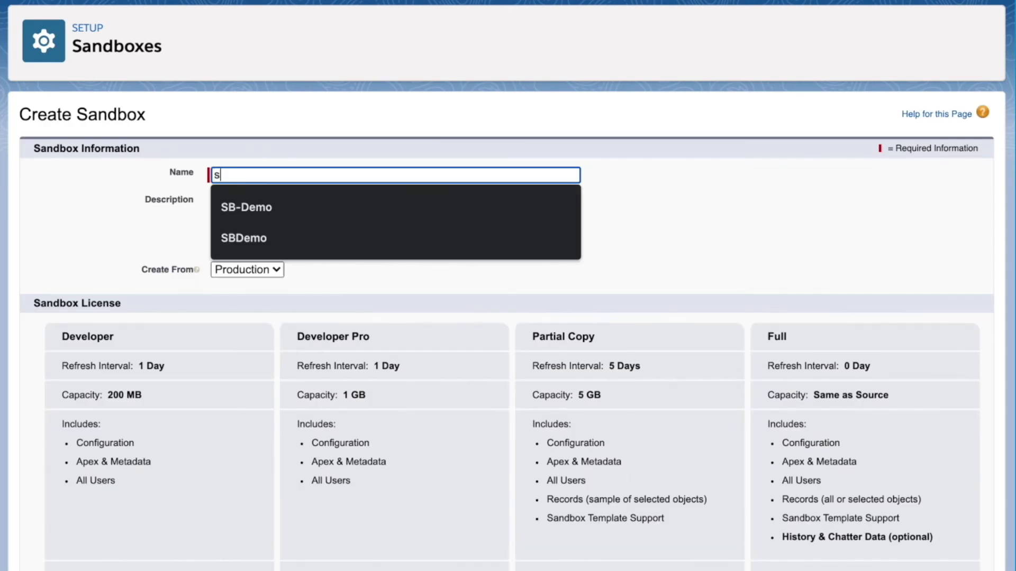
pyautogui.write('bDemo')
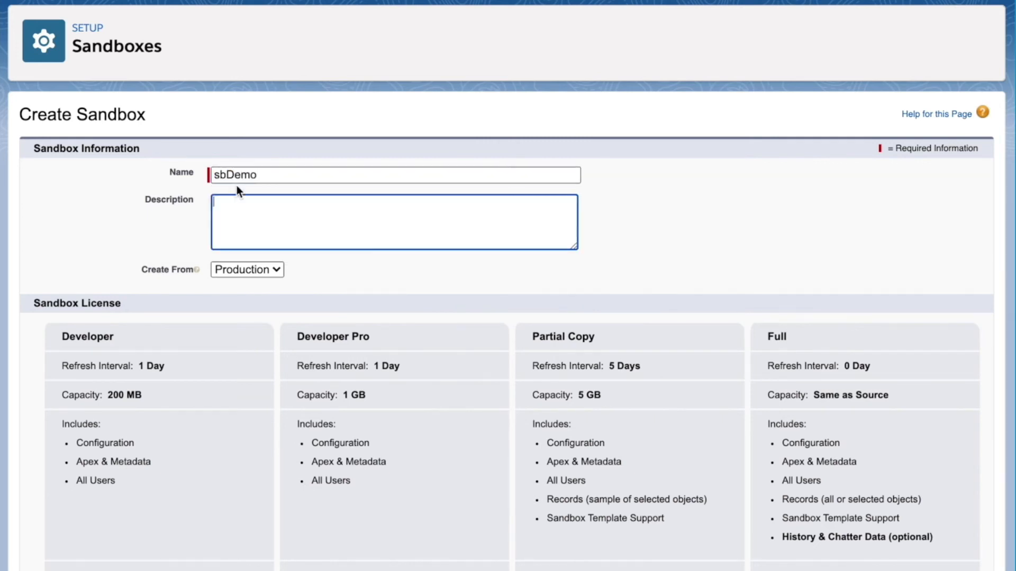
pyautogui.click(247, 269)
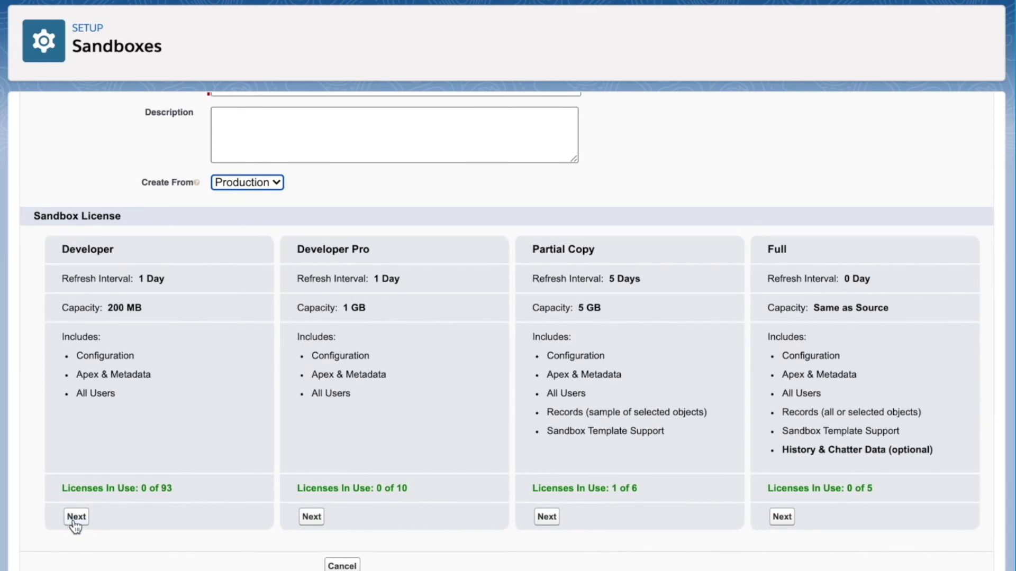
pyautogui.click(75, 516)
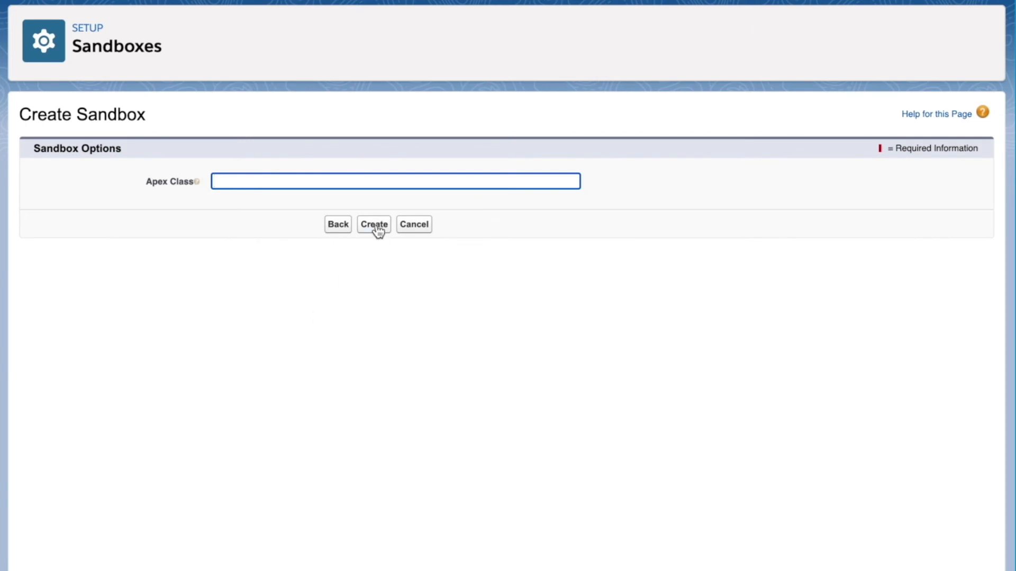
pyautogui.click(373, 224)
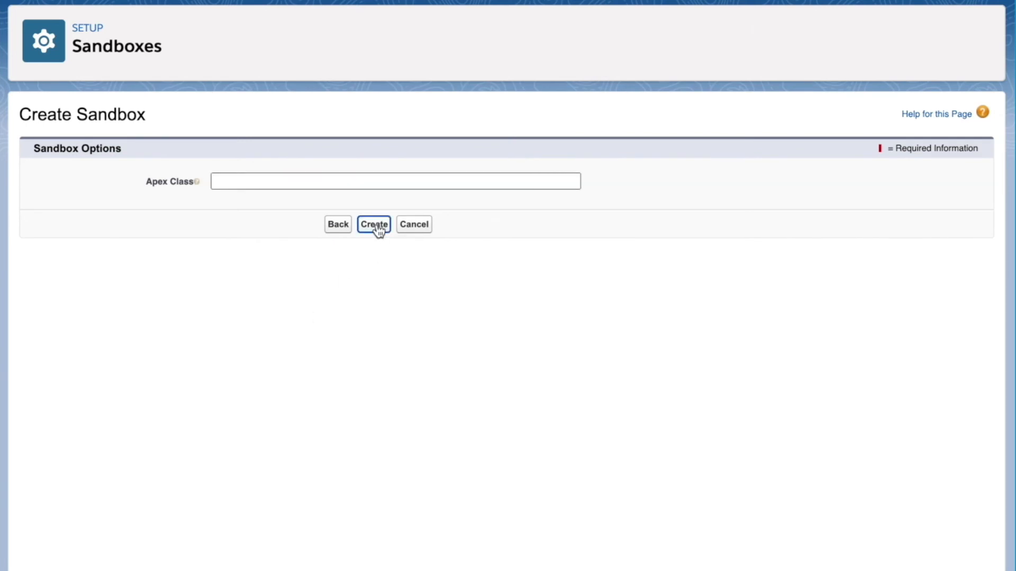
pyautogui.click(373, 224)
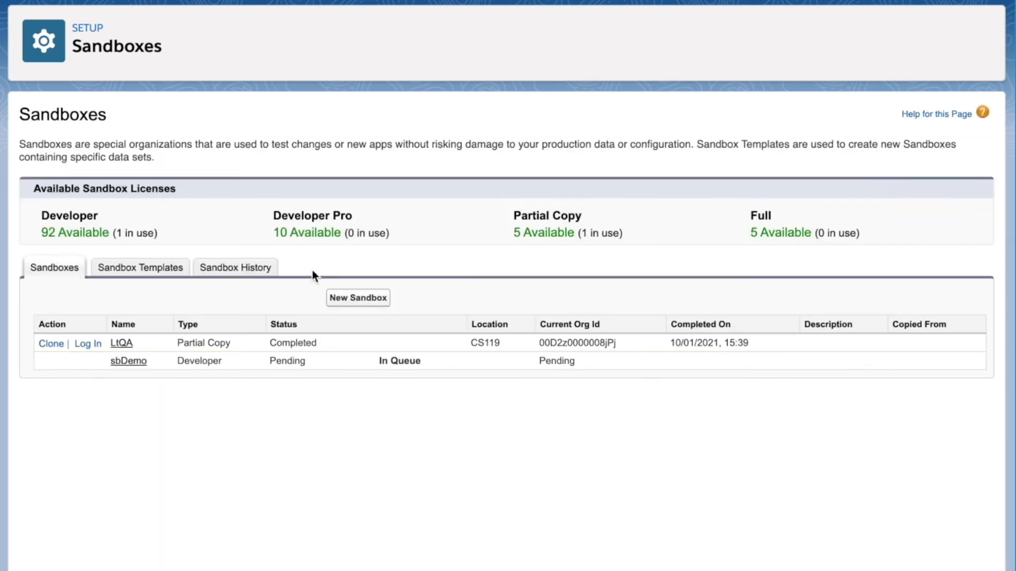
pyautogui.moveTo(209, 401)
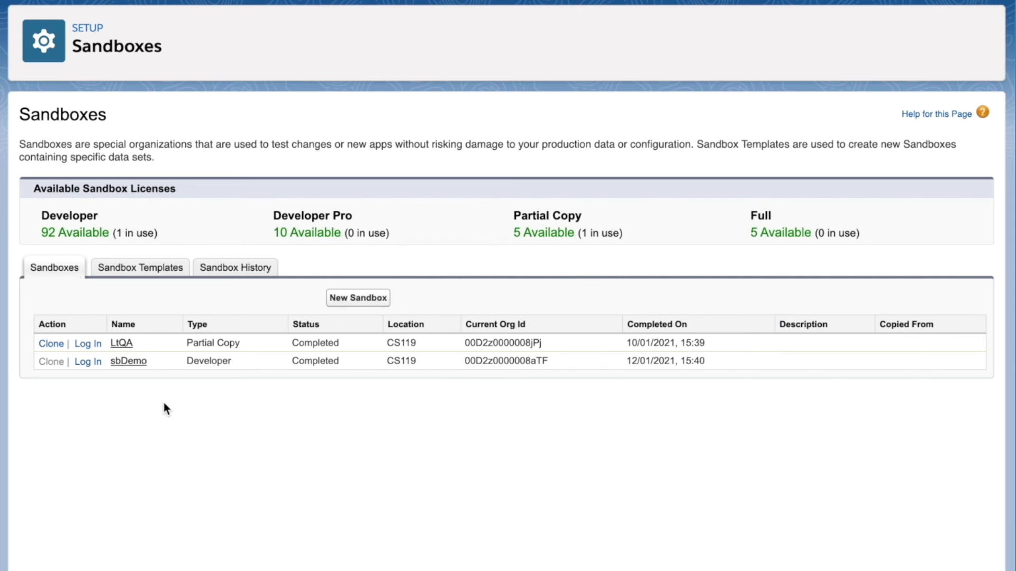
pyautogui.moveTo(79, 364)
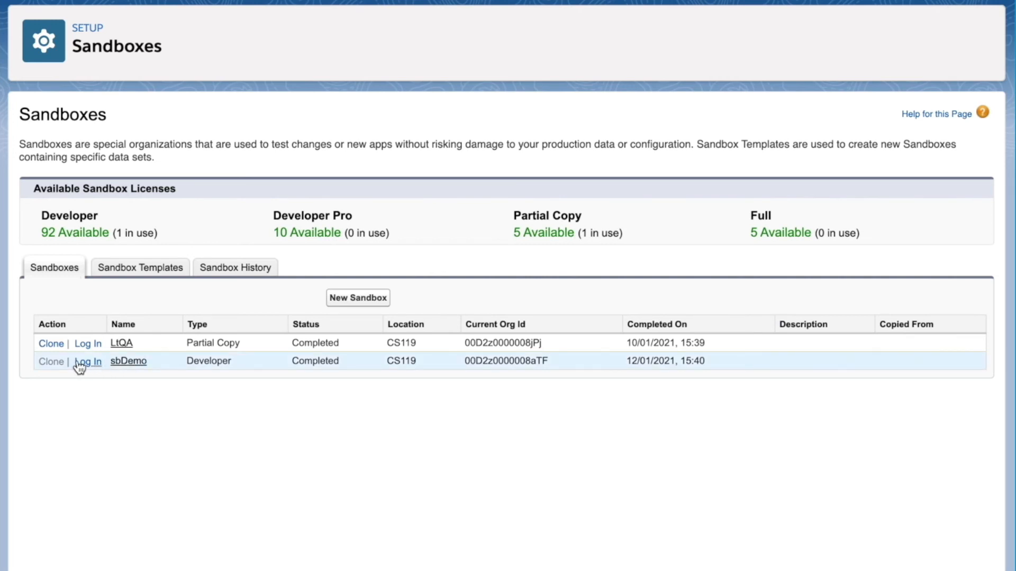
# Log into the completed sbDemo sandbox by entering its password
pyautogui.click(87, 361)
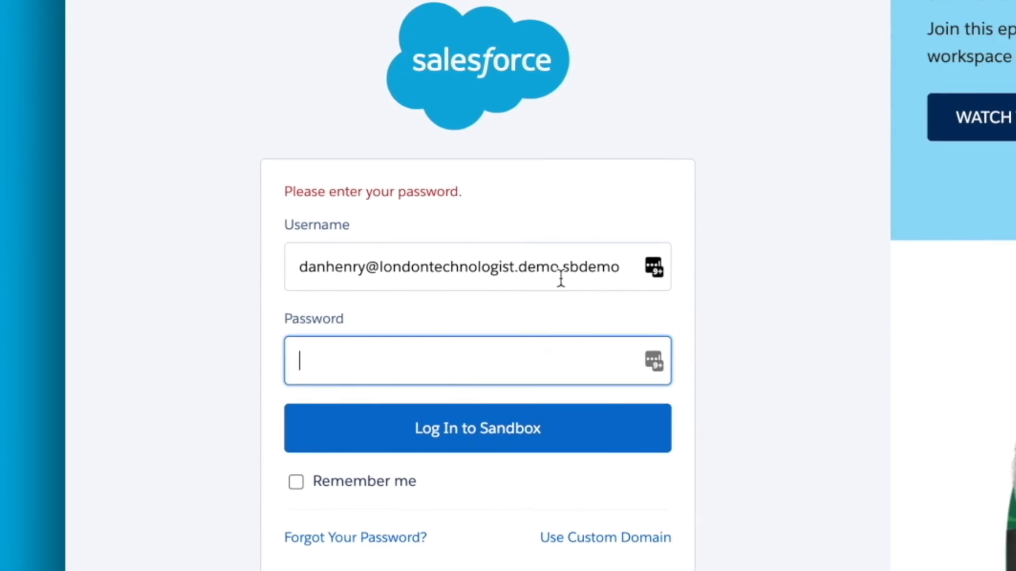
pyautogui.doubleClick(311, 267)
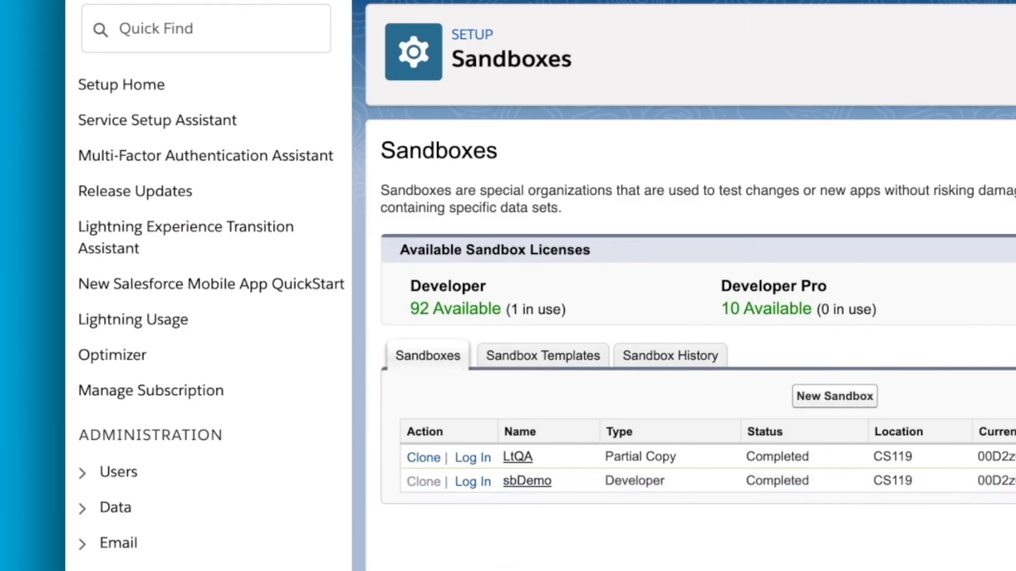
pyautogui.click(473, 481)
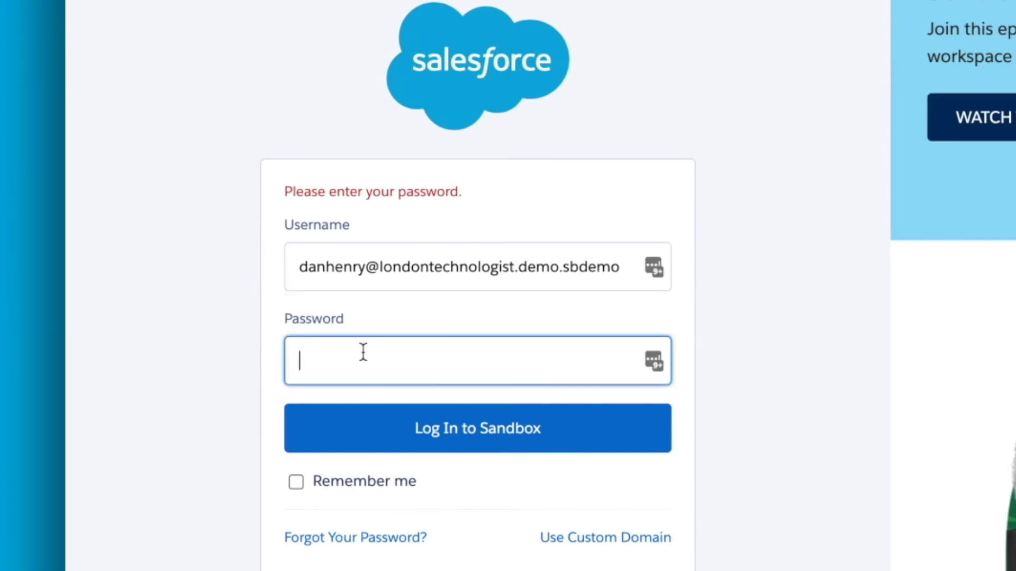
pyautogui.moveTo(381, 321)
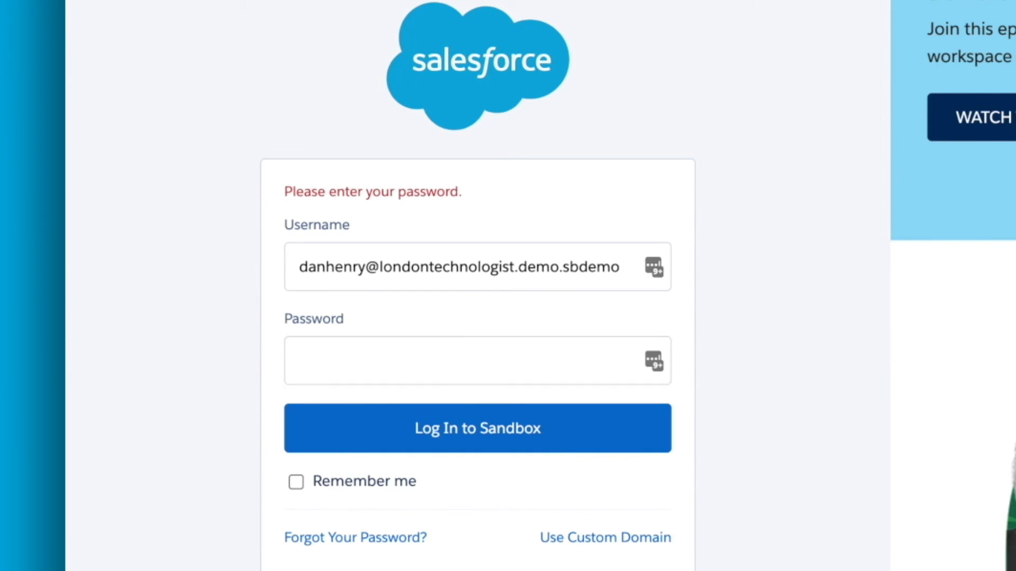
pyautogui.click(477, 361)
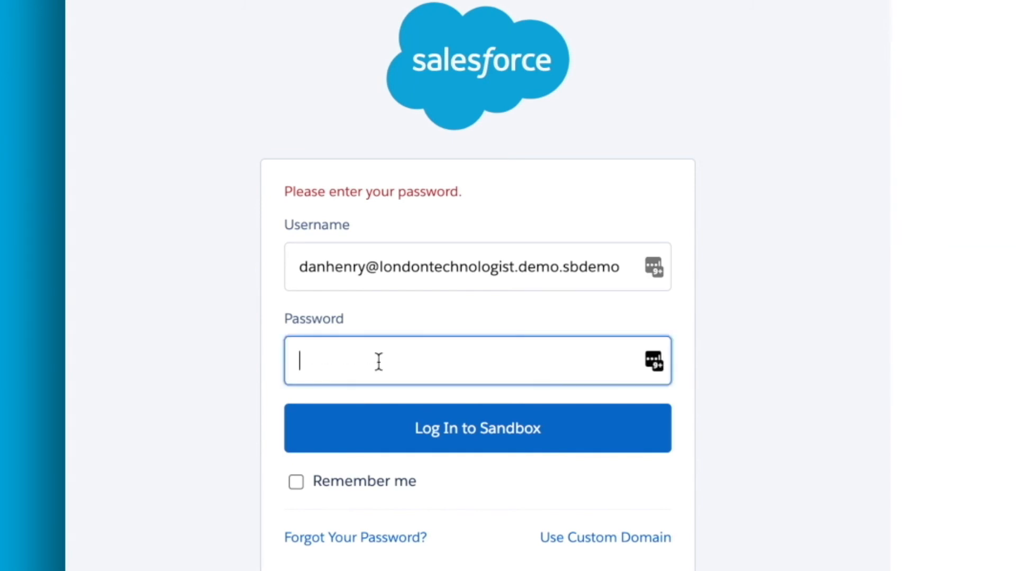
pyautogui.click(477, 427)
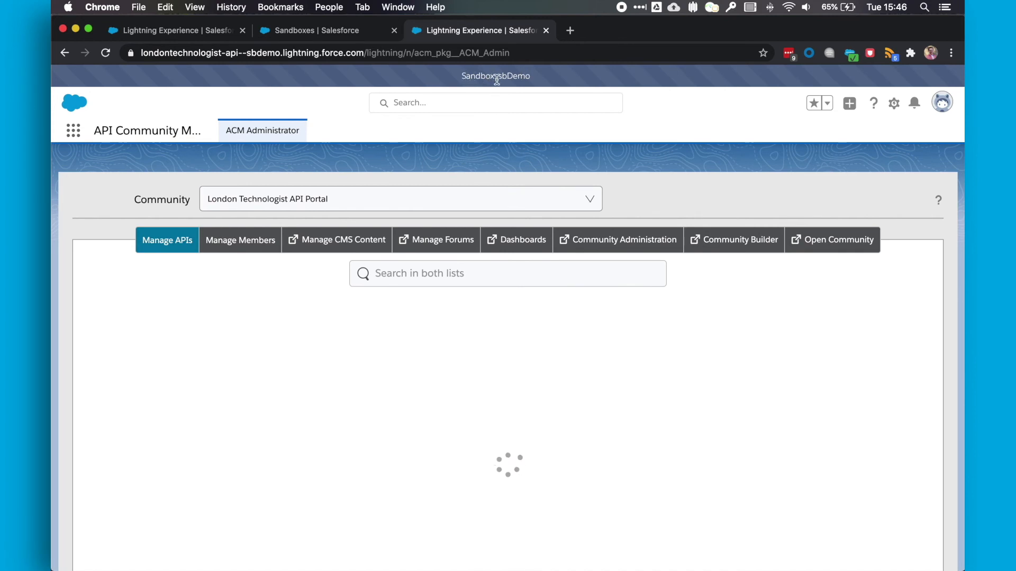
# Let London Technologist API Portal load and confirm no APIs, 37 Exchange APIs available
pyautogui.doubleClick(515, 75)
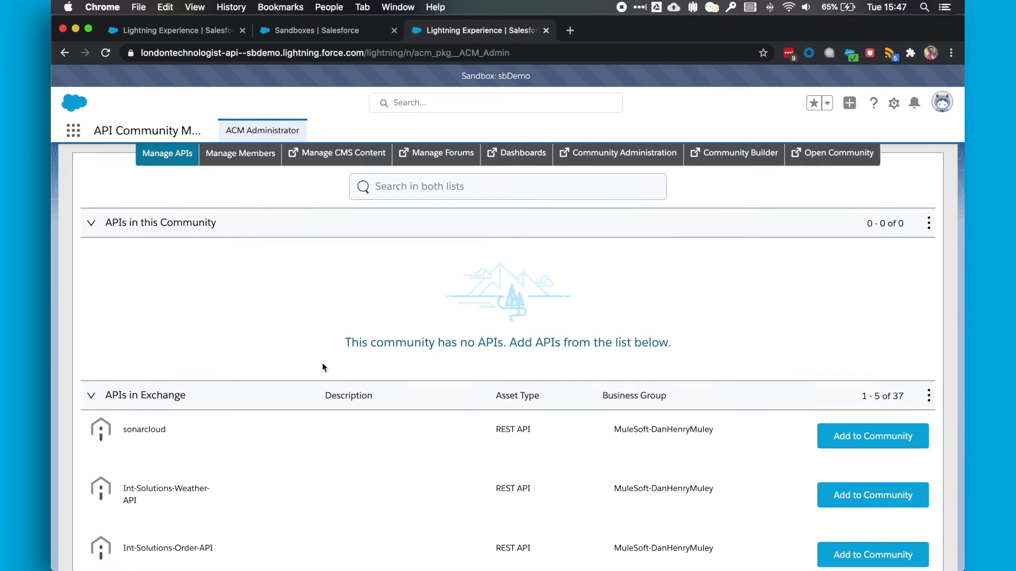
pyautogui.scroll(-3)
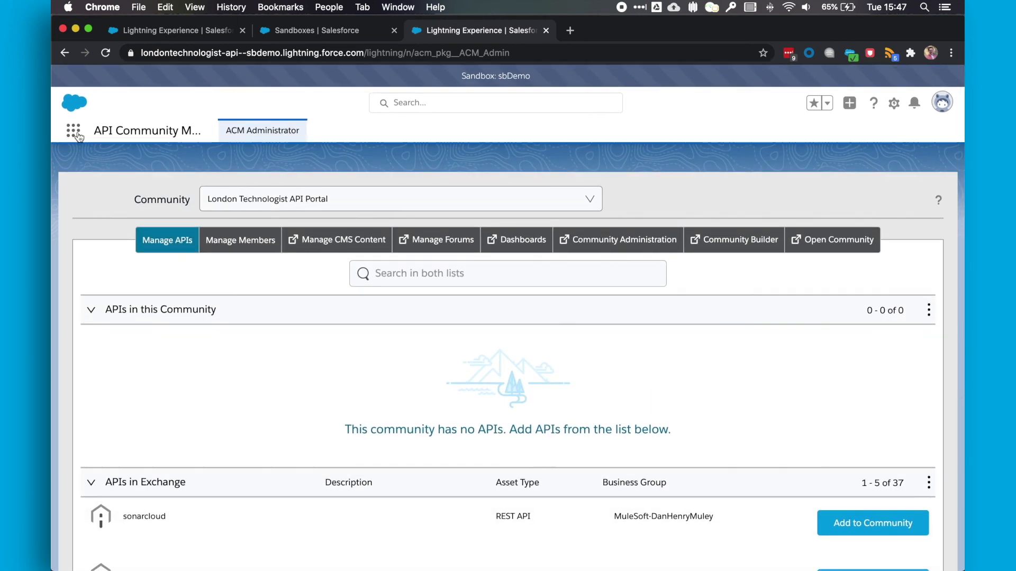
# Launch API Community Manager Diagnostics from the App Launcher and review all five communities' checks
pyautogui.click(73, 130)
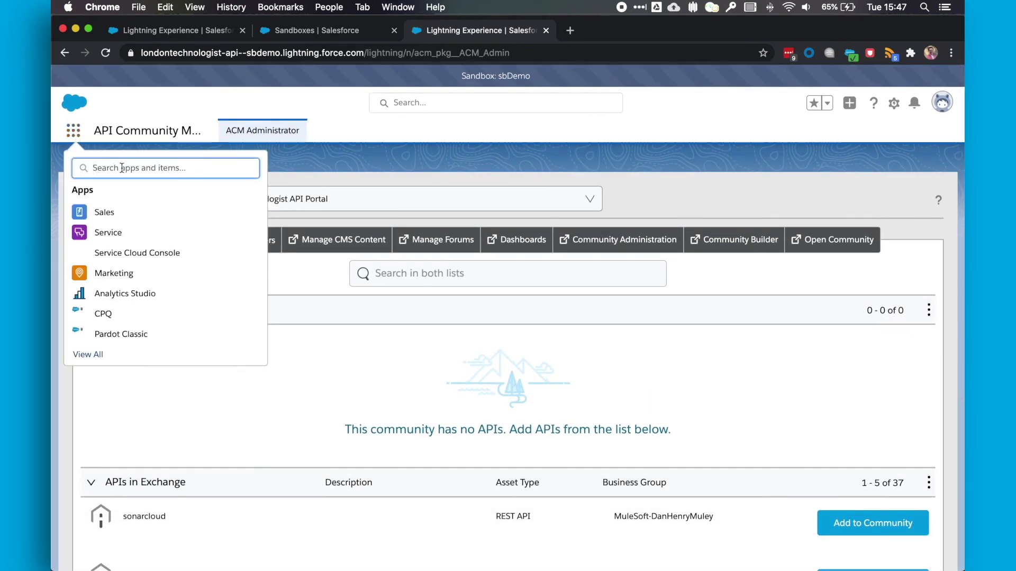
pyautogui.write('api comm')
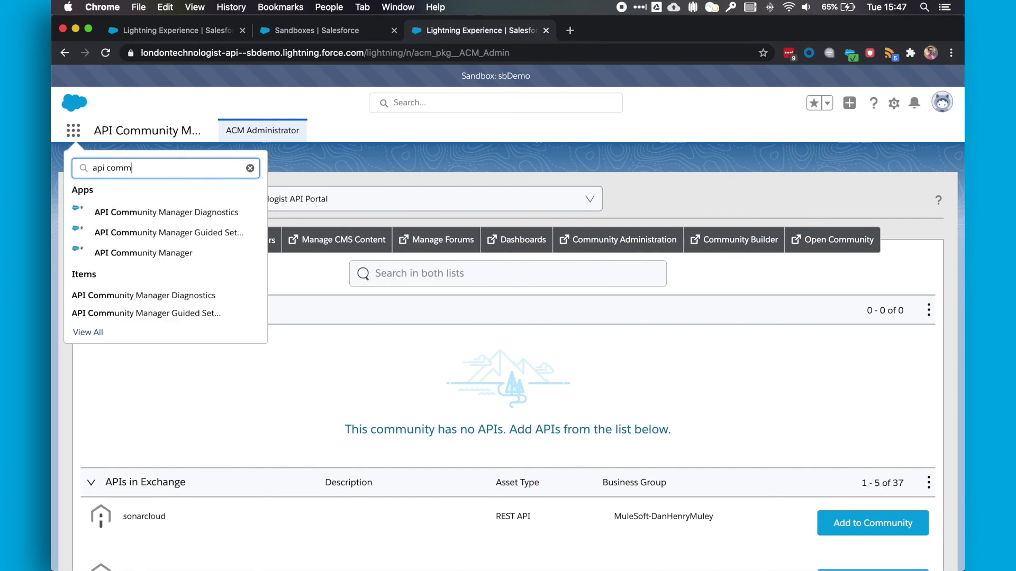
pyautogui.moveTo(165, 211)
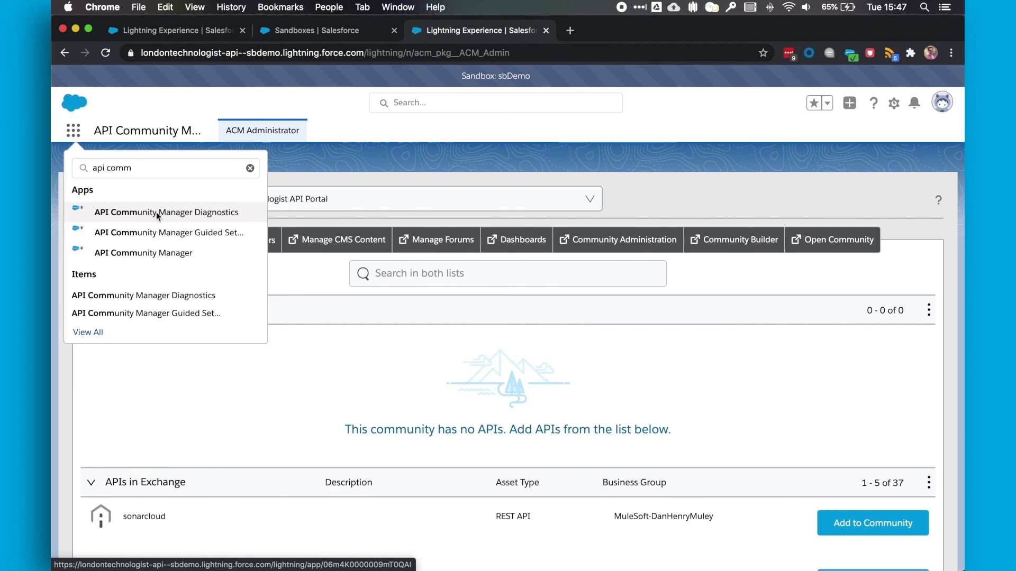
pyautogui.click(165, 212)
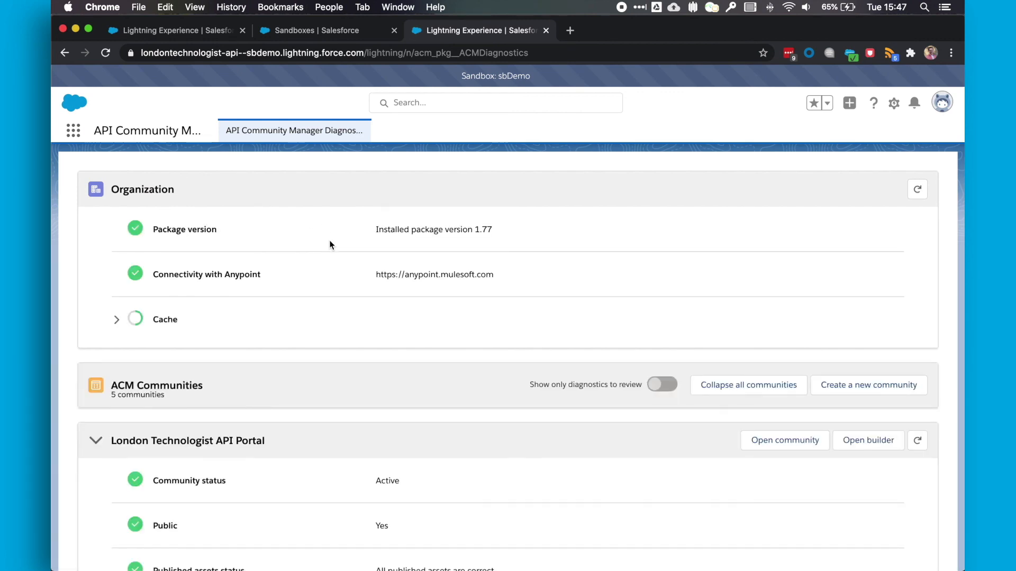
pyautogui.scroll(-3)
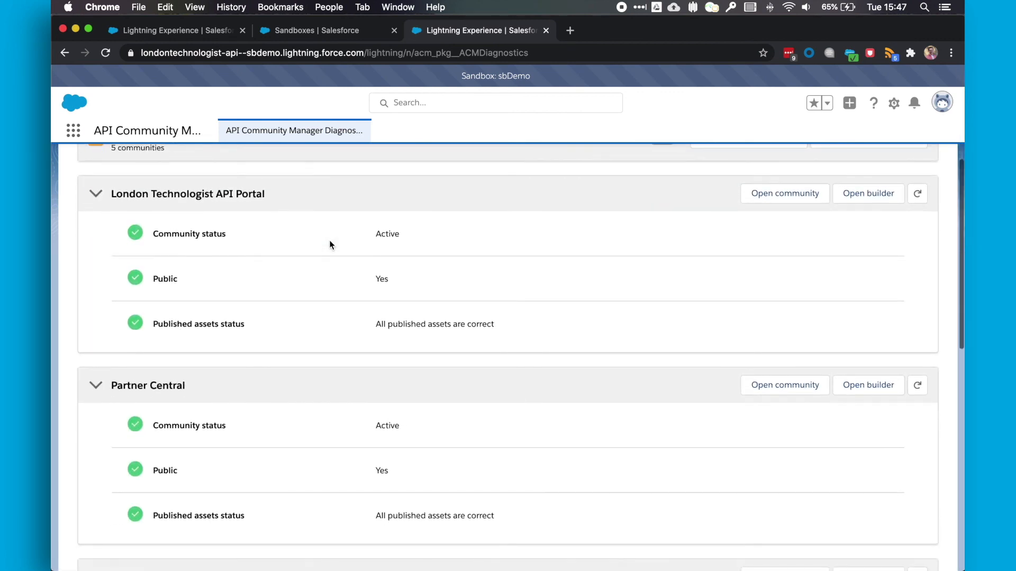
pyautogui.scroll(-3)
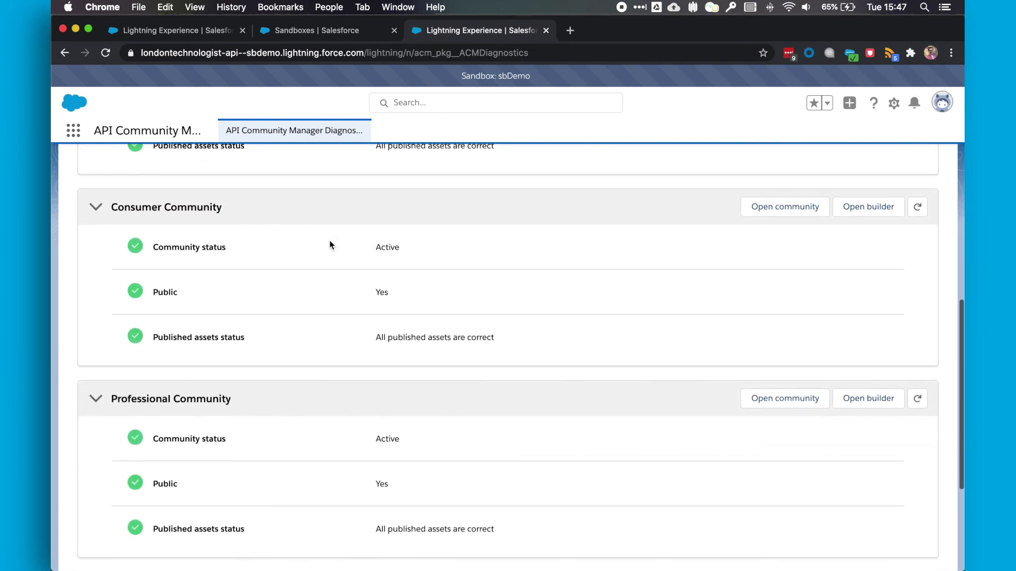
pyautogui.scroll(-3)
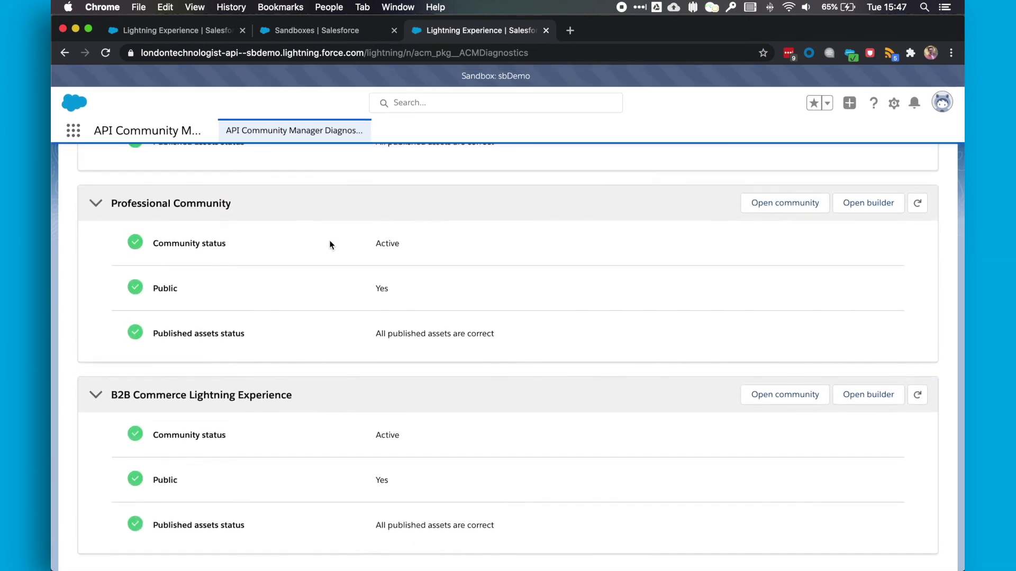